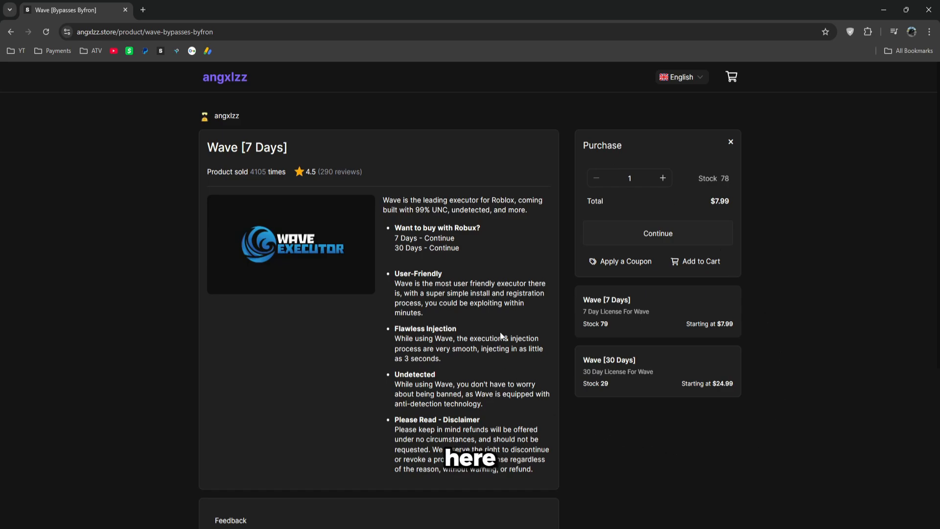
{"action": "mouse_move", "coordinate": [433, 415]}
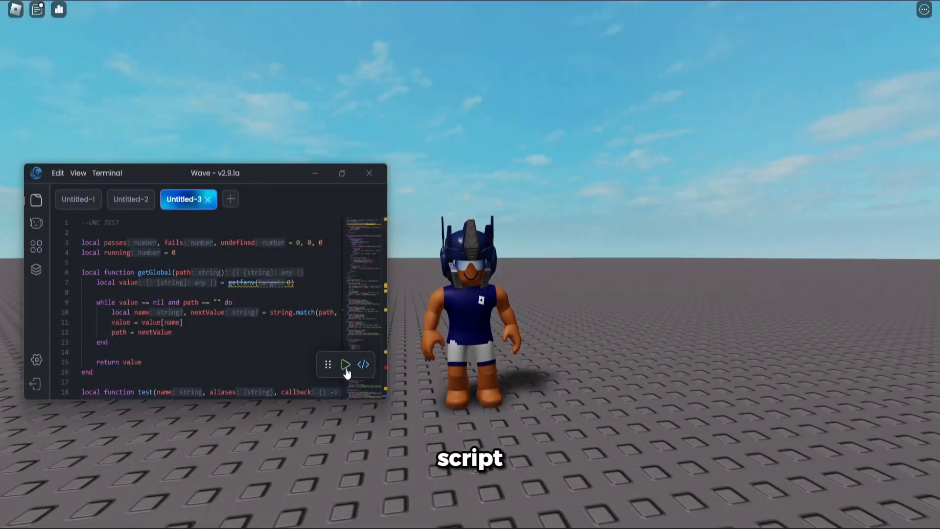
- Run the UNC test script and read its summary: 99% success, 82 of 83 passed
{"action": "left_click", "coordinate": [345, 364]}
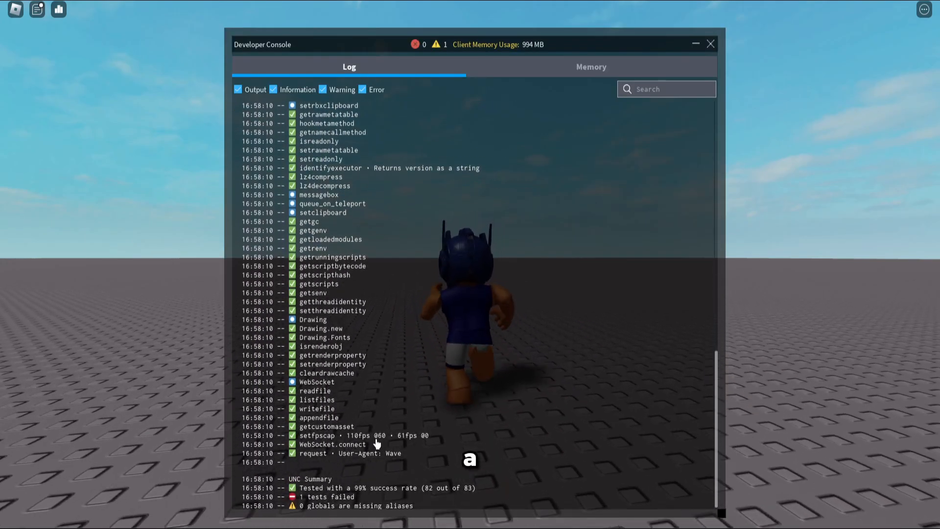
{"action": "left_click", "coordinate": [710, 43]}
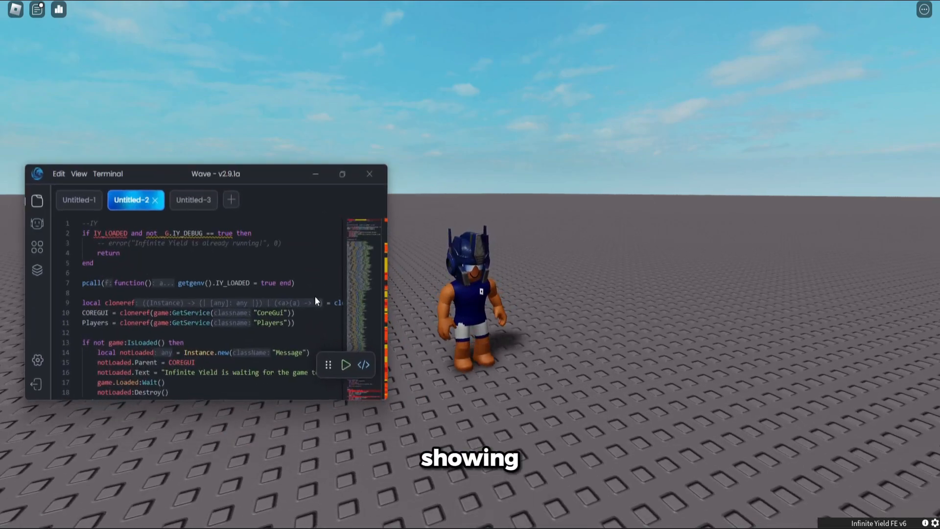
- Switch to the Untitled-1 tab holding the DEX loadstring
{"action": "left_click", "coordinate": [78, 199]}
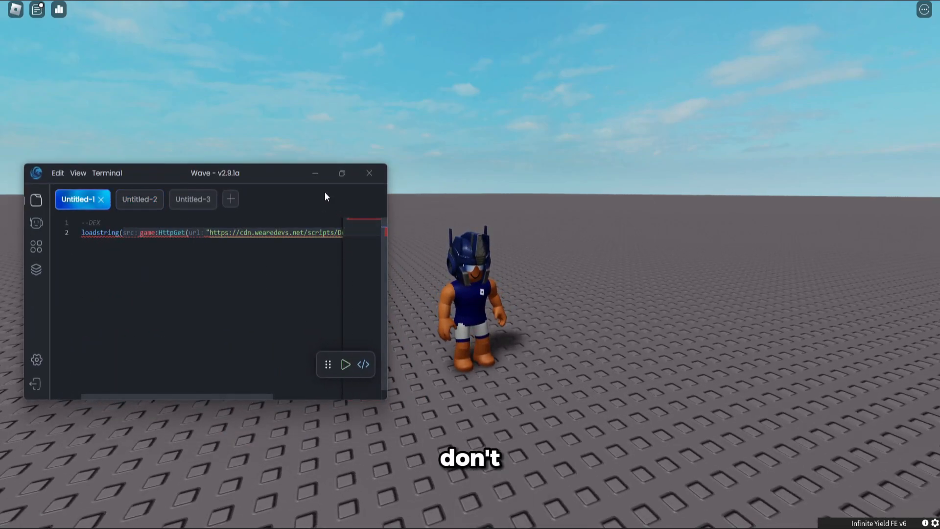
- Run the DEX loadstring, then expand Players in the Explorer and view its Properties
{"action": "left_click", "coordinate": [345, 364]}
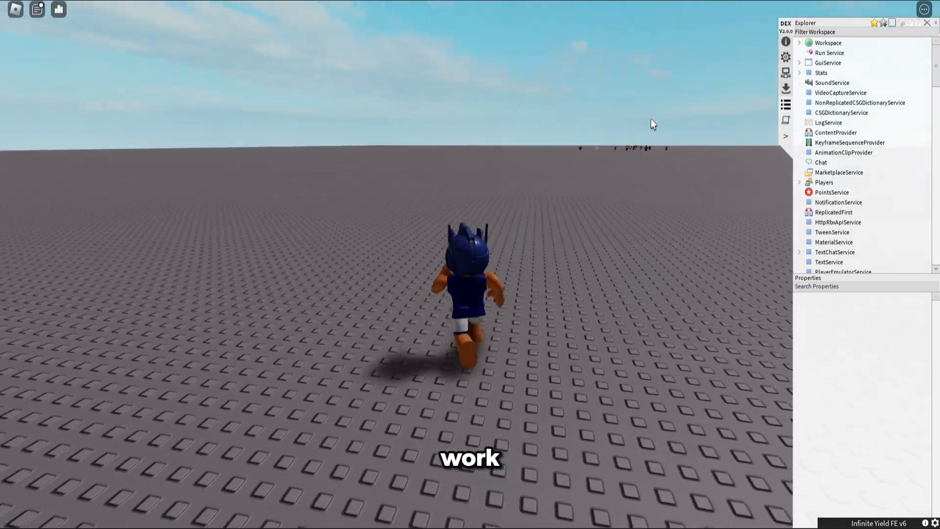
{"action": "left_click", "coordinate": [799, 182]}
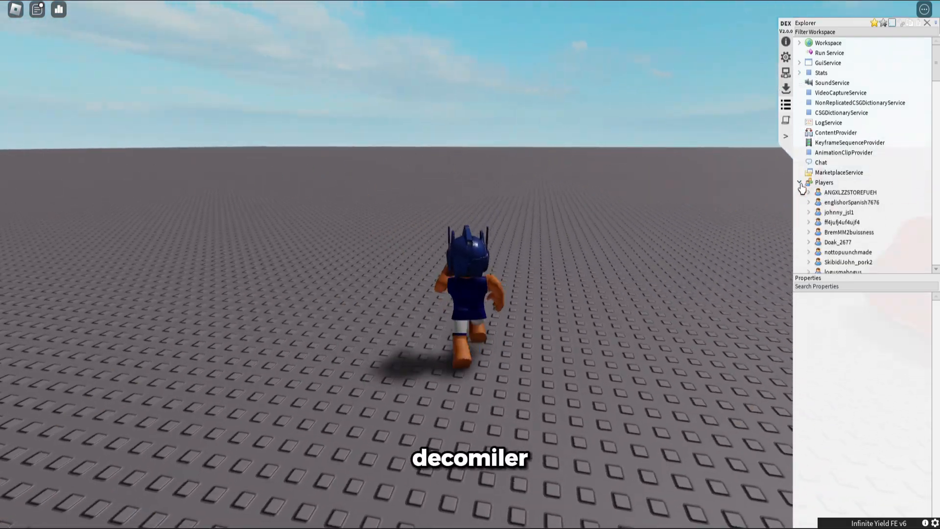
{"action": "left_click", "coordinate": [824, 182]}
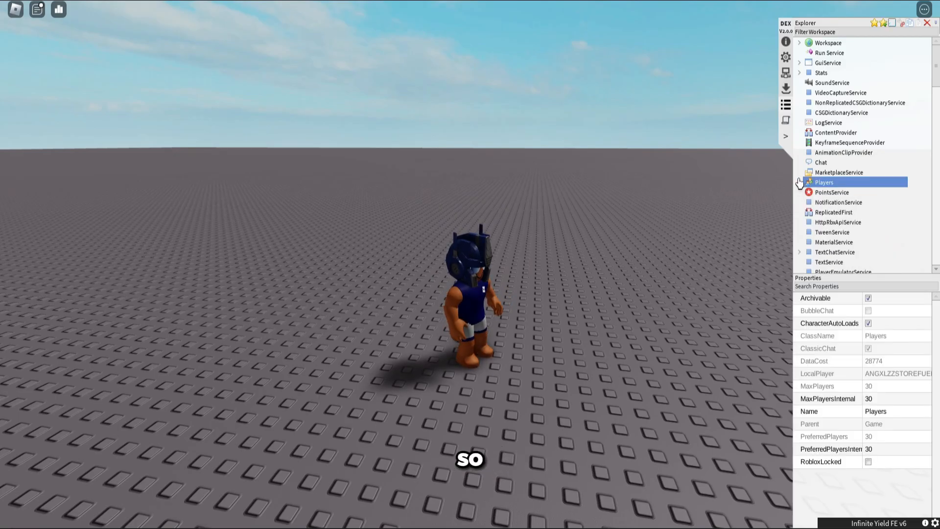